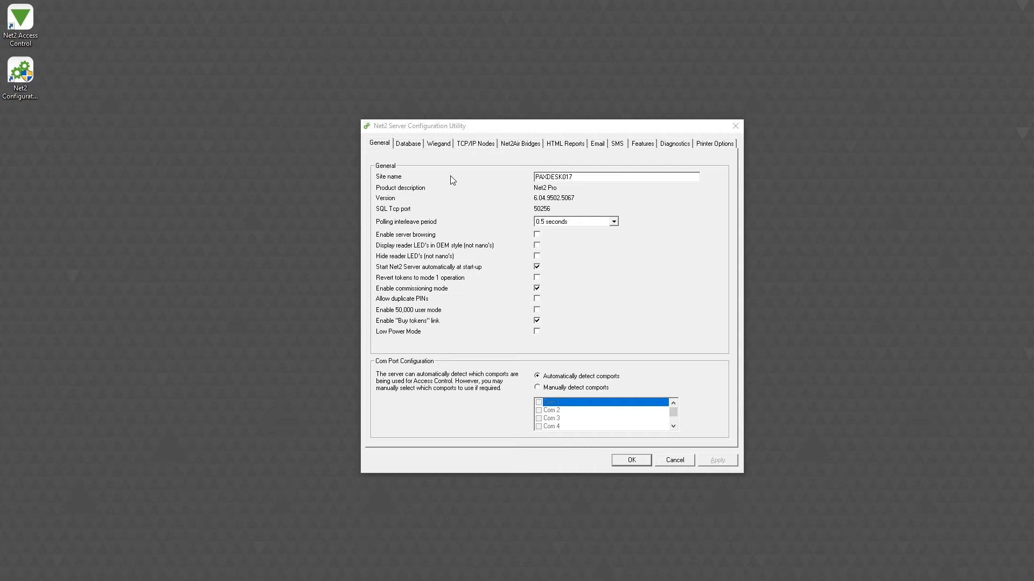
- Enable custom Wiegand configuration with 34 bits and a Rule 1 token-number pattern, then apply it
{"action": "left_click", "coordinate": [437, 143]}
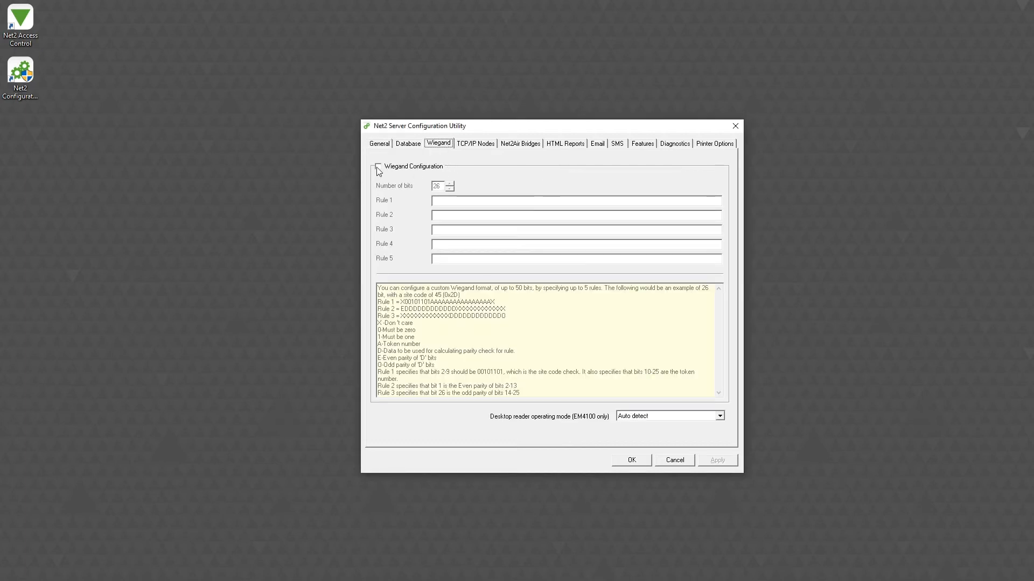
{"action": "left_click", "coordinate": [378, 165]}
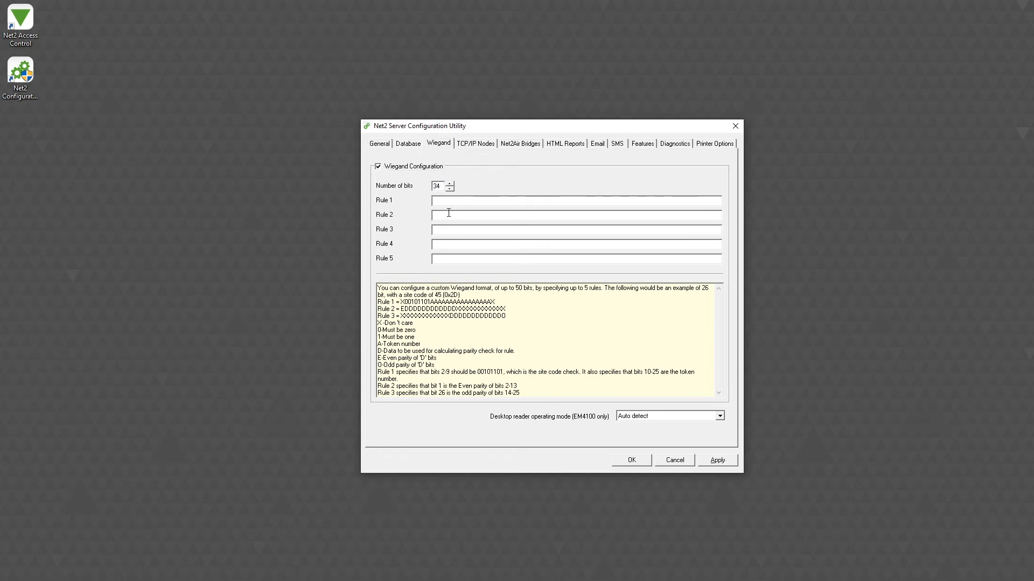
{"action": "mouse_move", "coordinate": [450, 200]}
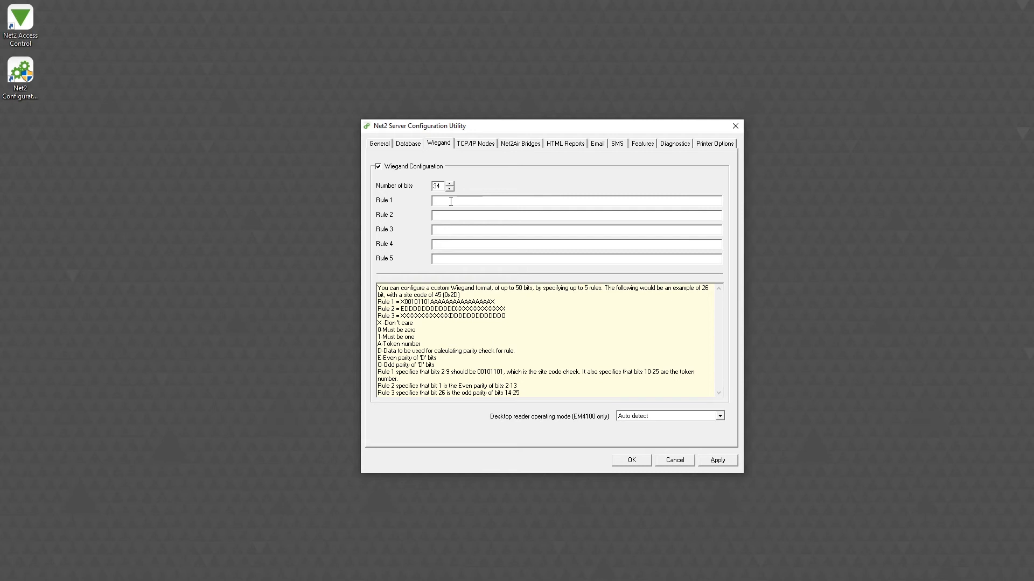
{"action": "type", "text": "xxxxx"}
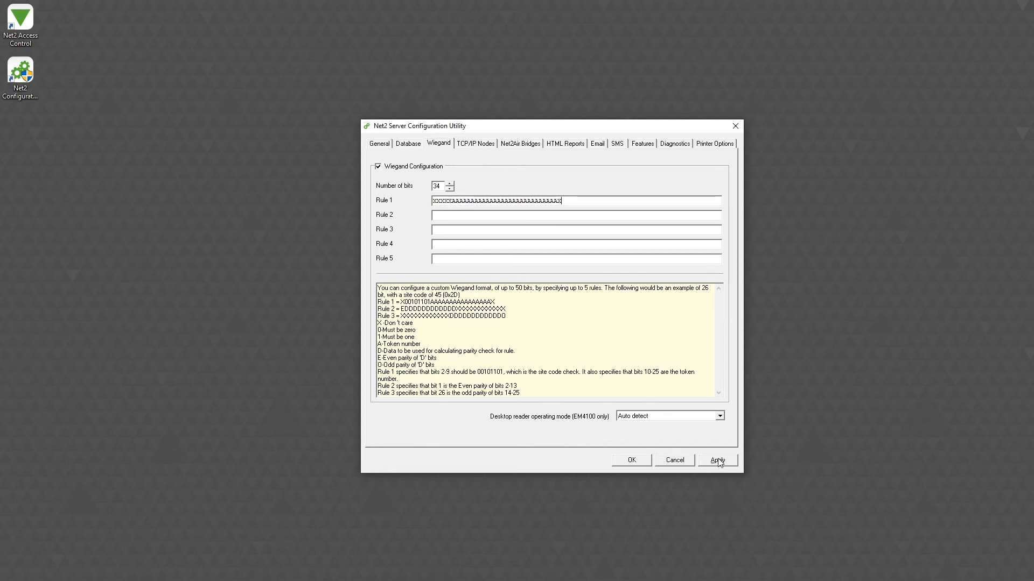
{"action": "left_click", "coordinate": [717, 459]}
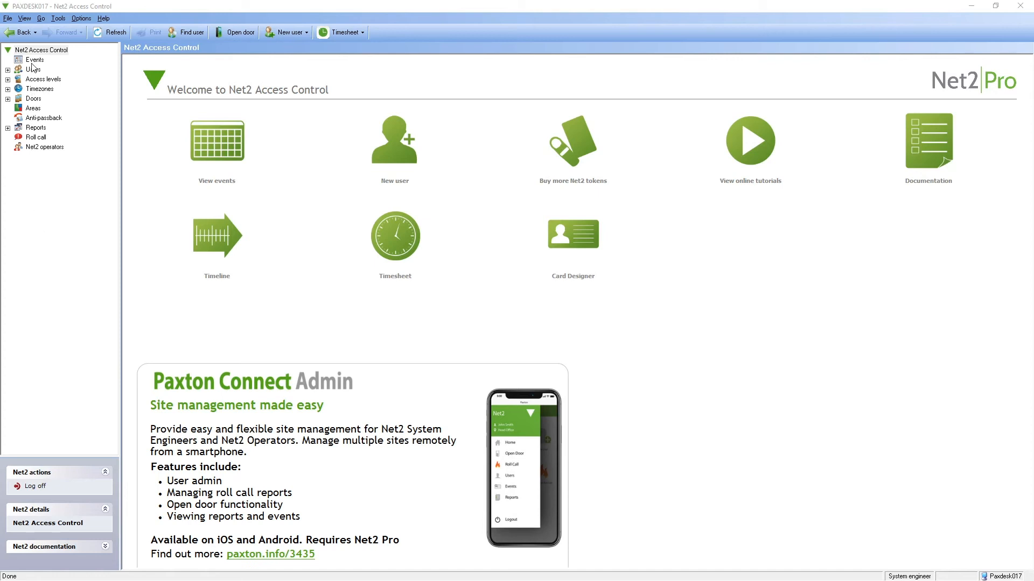
- Set Reception's Reader 1 to Wiegand reader, Wiegand custom token format, Token only mode, and apply
{"action": "left_click", "coordinate": [7, 98]}
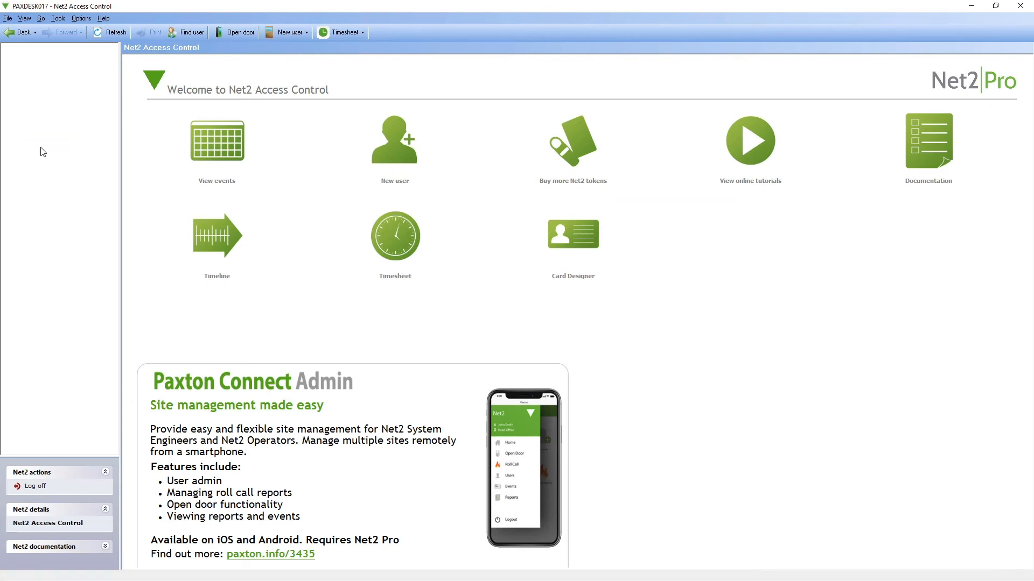
{"action": "left_click", "coordinate": [50, 147]}
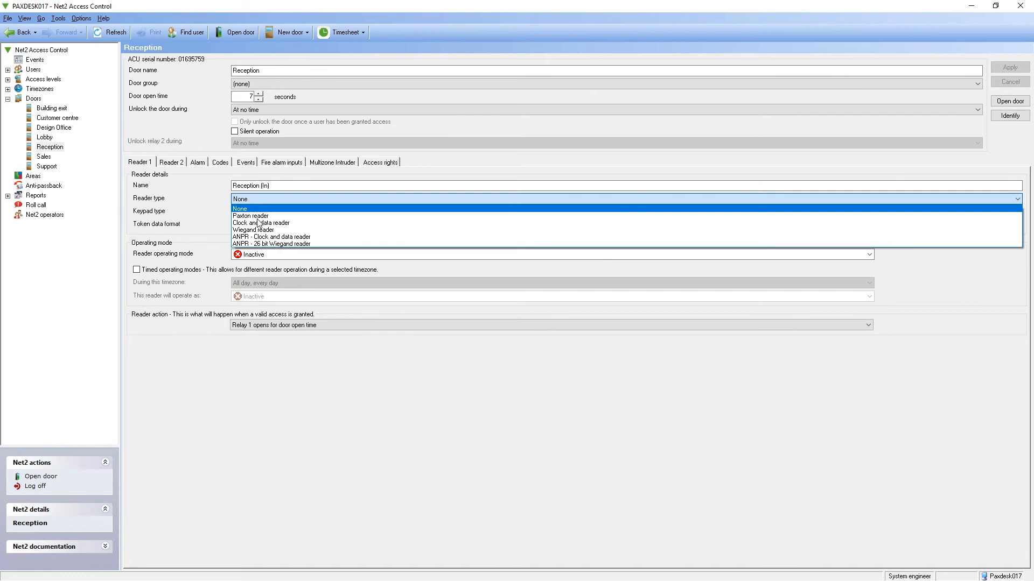
{"action": "left_click", "coordinate": [252, 229]}
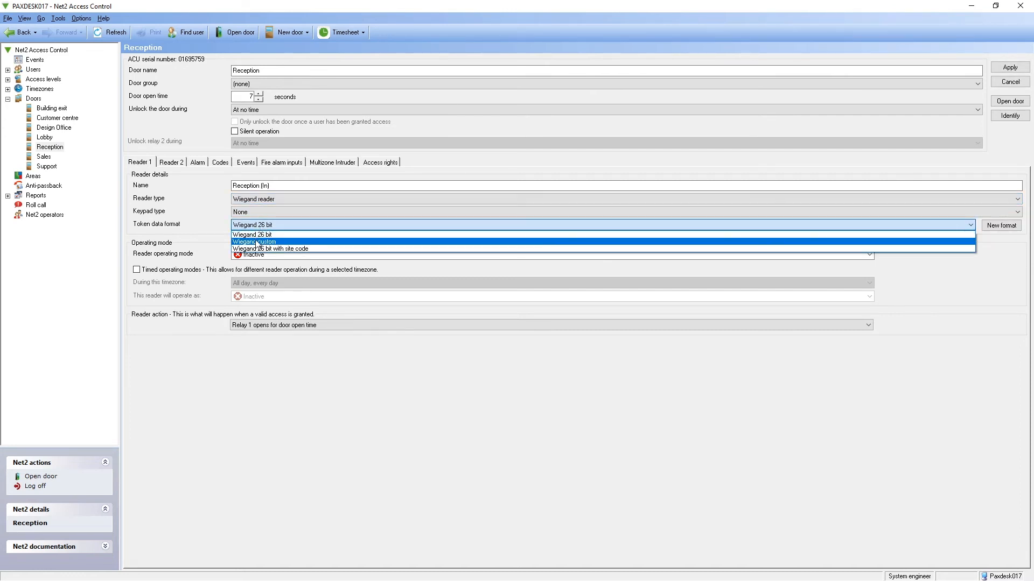
{"action": "left_click", "coordinate": [254, 242]}
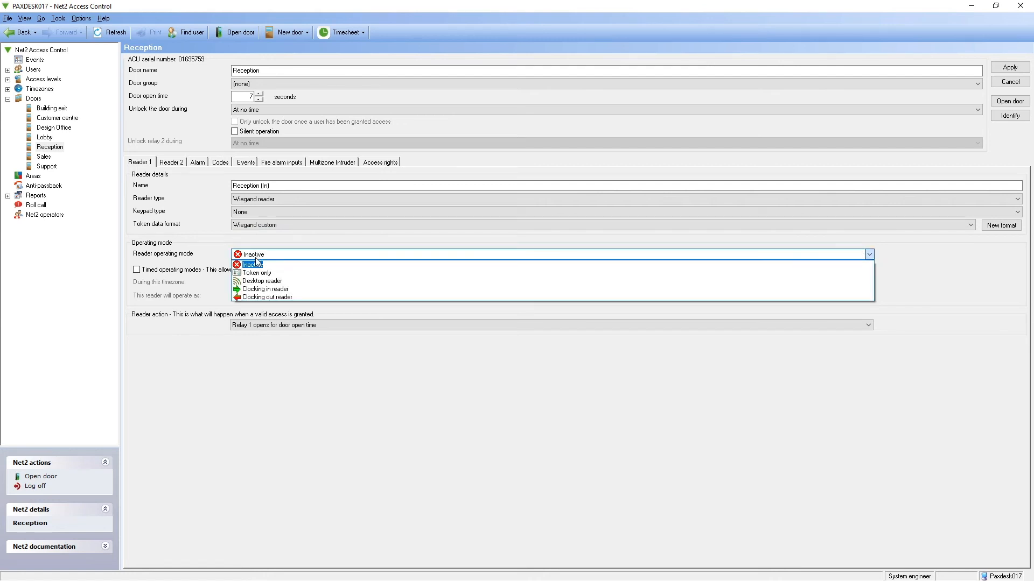
{"action": "left_click", "coordinate": [257, 272]}
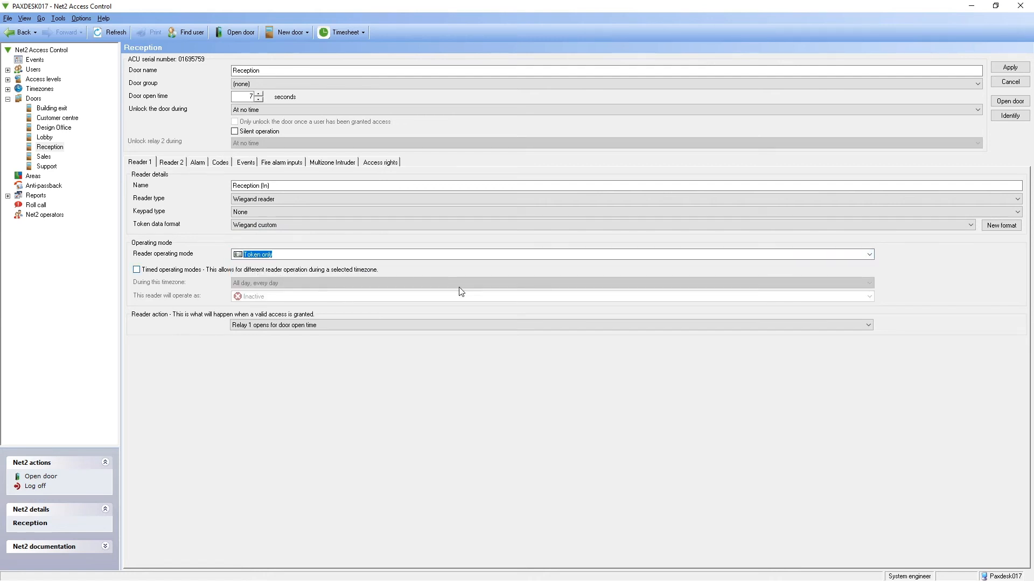
{"action": "left_click", "coordinate": [1009, 67]}
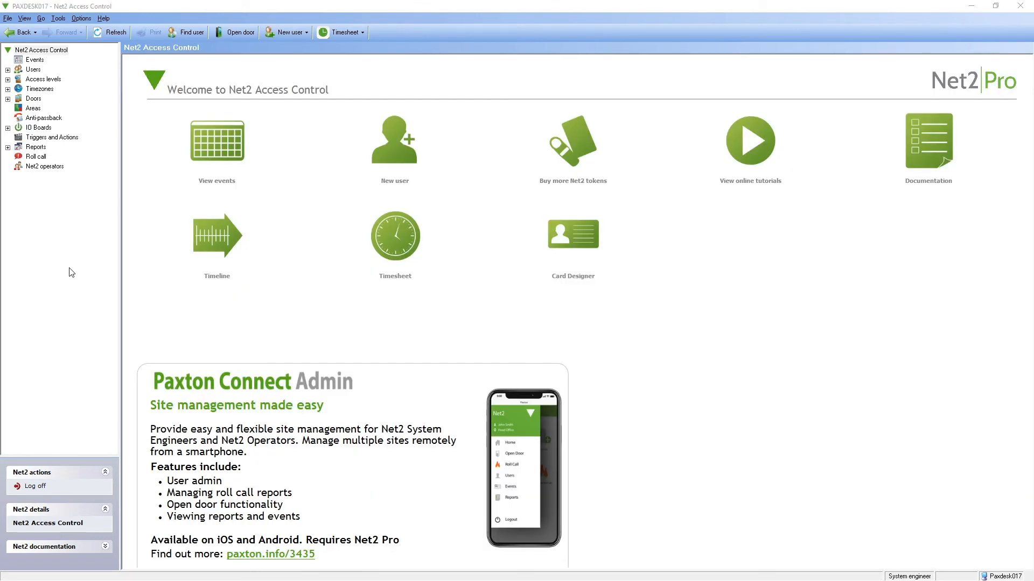
{"action": "mouse_move", "coordinate": [65, 269]}
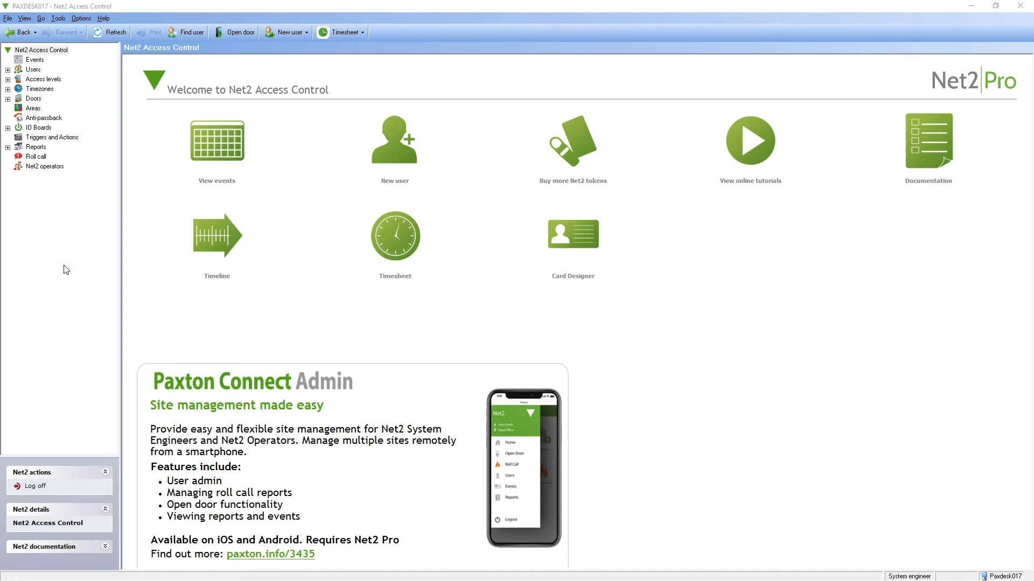
{"action": "mouse_move", "coordinate": [46, 219]}
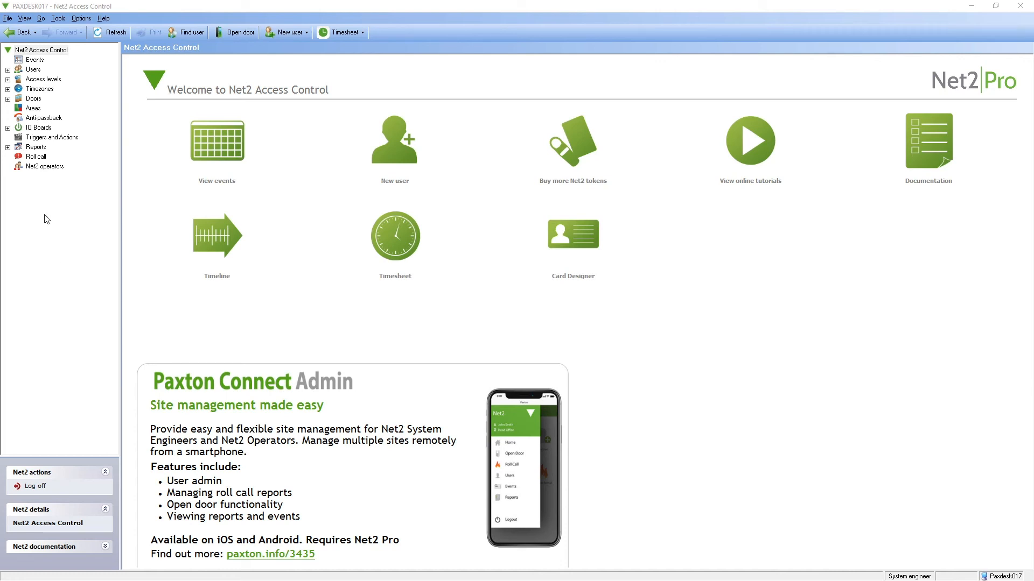
- Show the Triggers and Actions rule list with Green light on and Red light on
{"action": "left_click", "coordinate": [52, 136]}
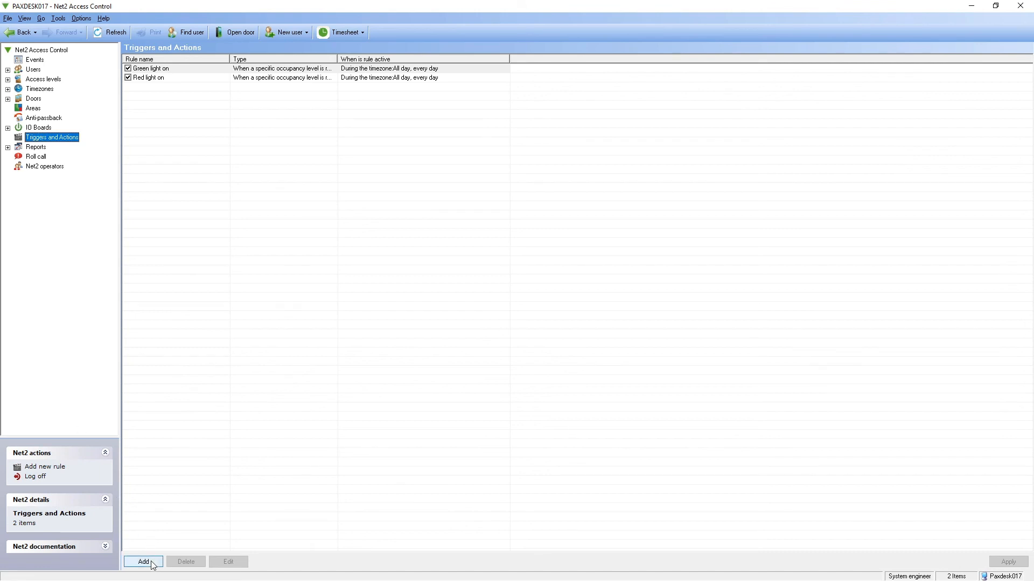
- Start a new rule triggered when a user is denied access through a door
{"action": "left_click", "coordinate": [150, 68]}
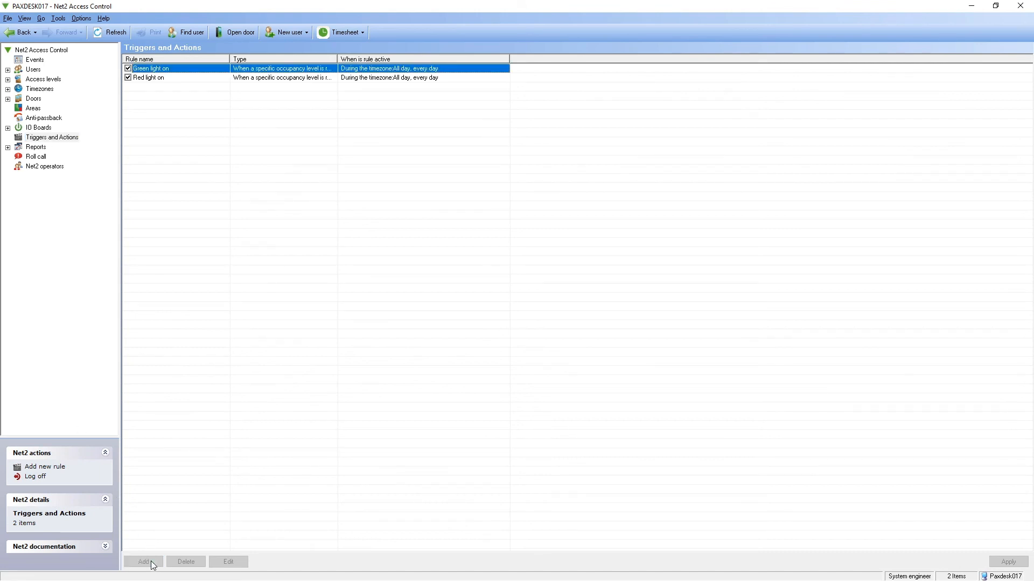
{"action": "left_click", "coordinate": [144, 562]}
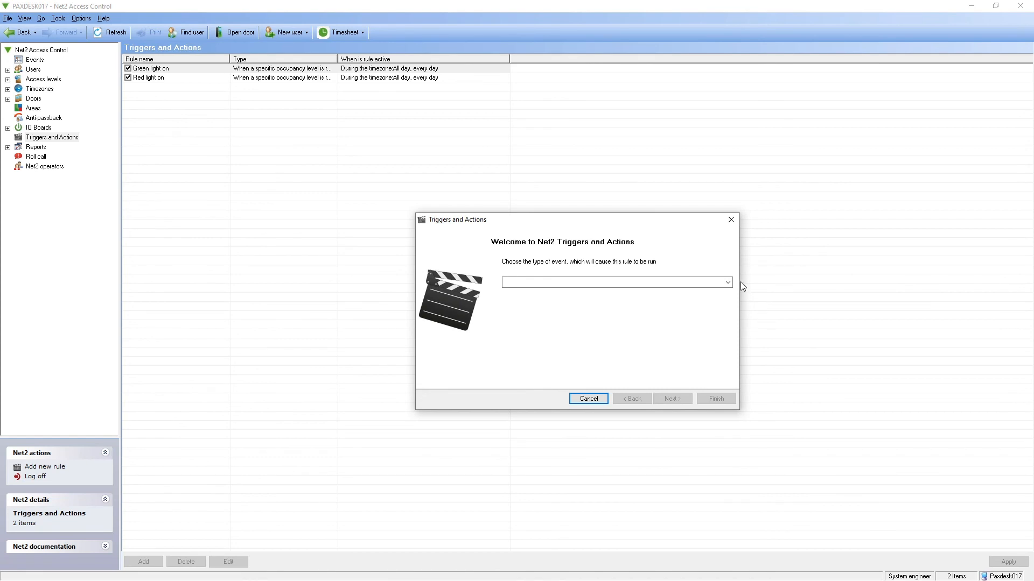
{"action": "left_click", "coordinate": [727, 283]}
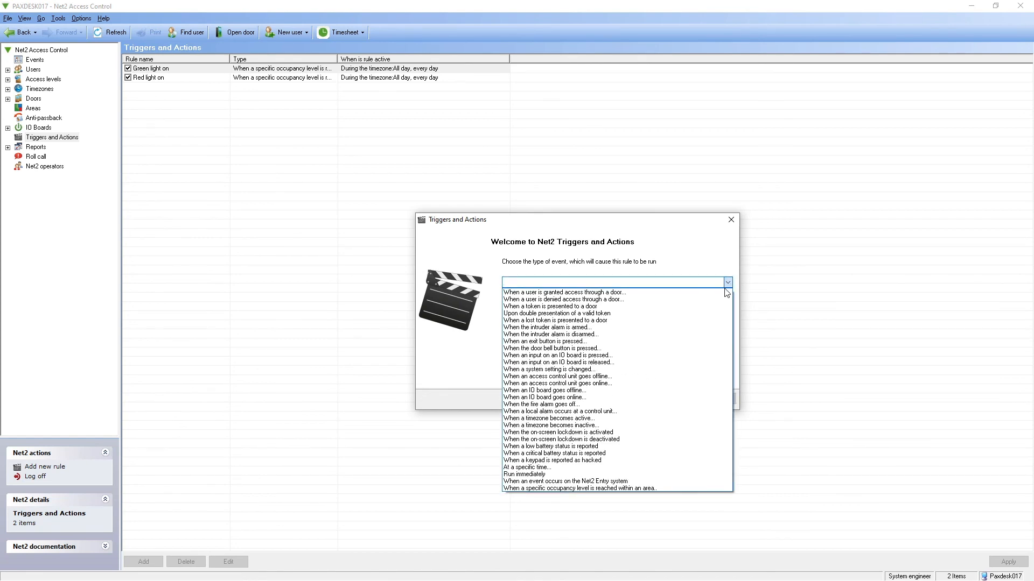
{"action": "left_click", "coordinate": [563, 298]}
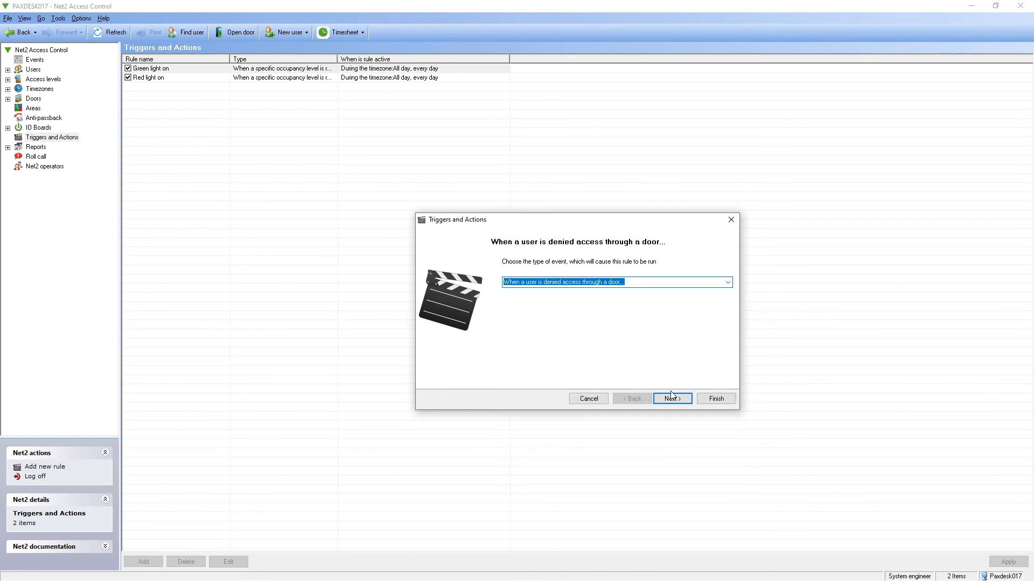
{"action": "left_click", "coordinate": [671, 399]}
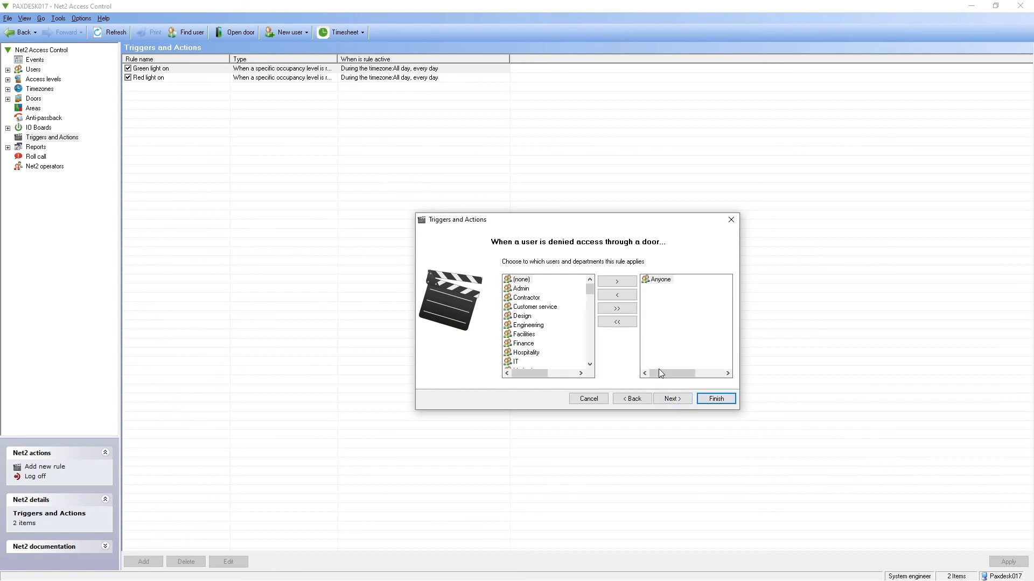
- Keep Anyone, Anywhere and All day every day, reaching the time-delay page
{"action": "left_click", "coordinate": [671, 398]}
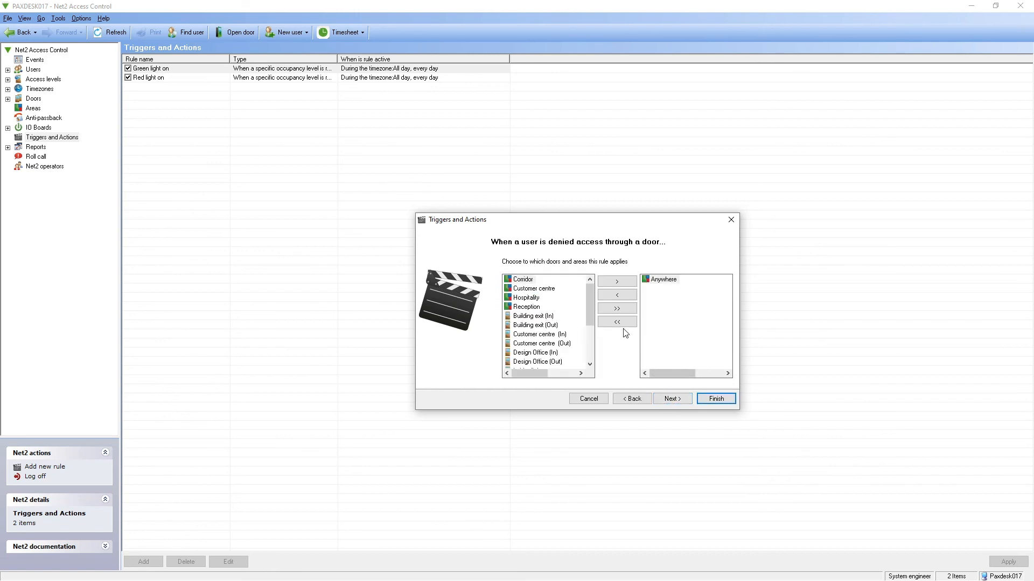
{"action": "scroll", "scroll_direction": "down", "scroll_amount": 3}
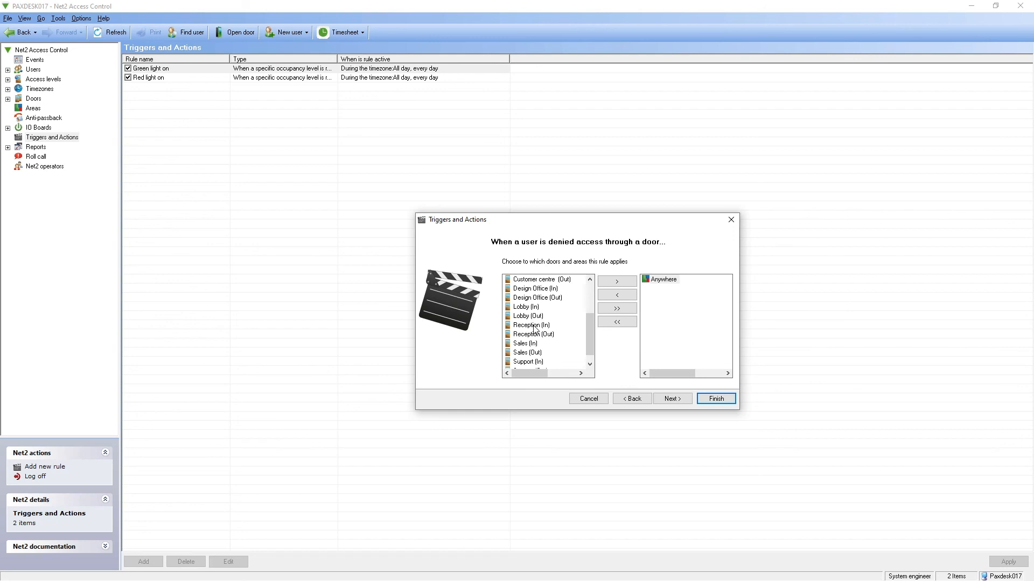
{"action": "left_click", "coordinate": [671, 398]}
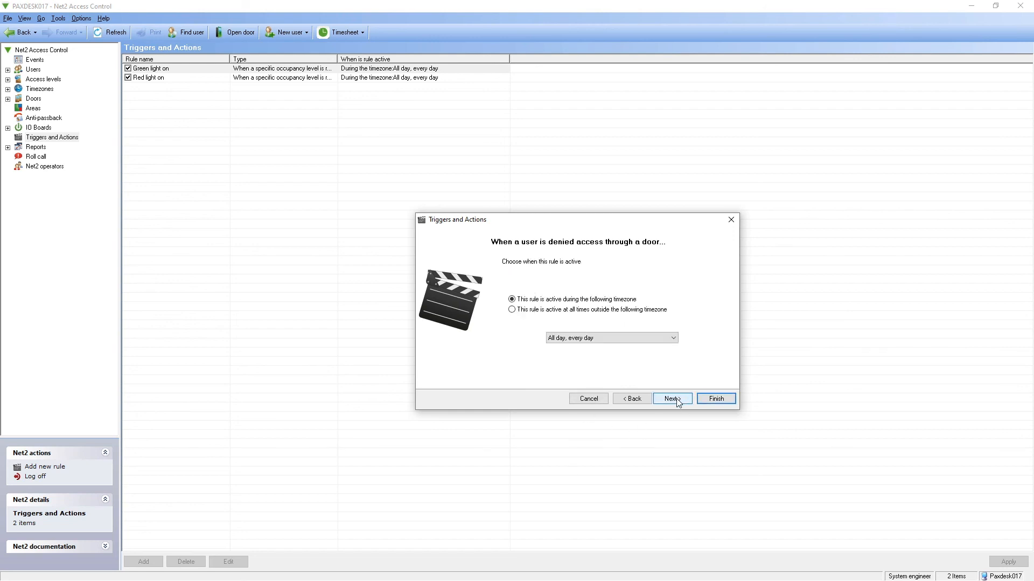
{"action": "left_click", "coordinate": [672, 398]}
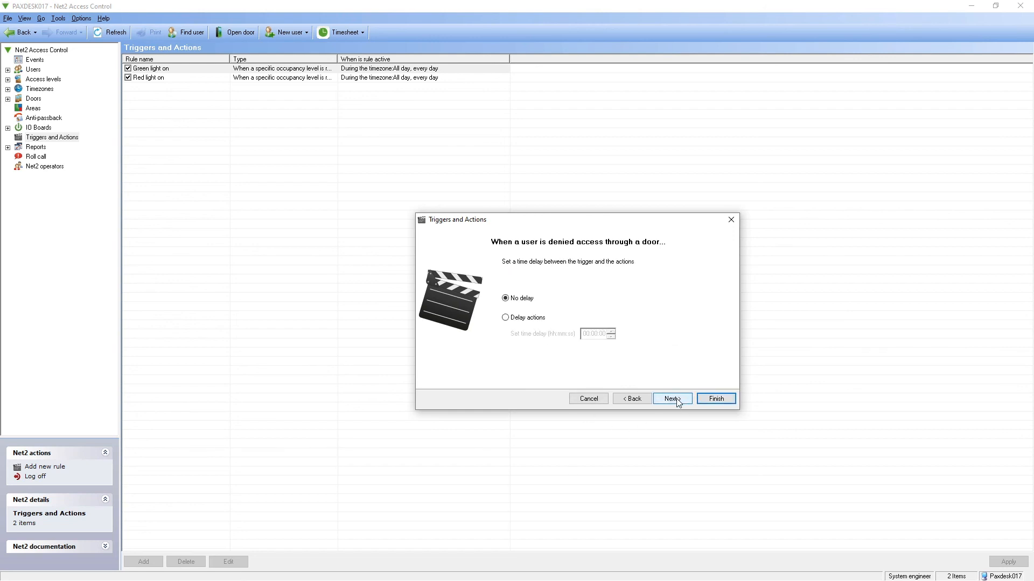
- With no delay, make Reception's Relay 2 turn on for 3 seconds and proceed to naming
{"action": "left_click", "coordinate": [672, 399]}
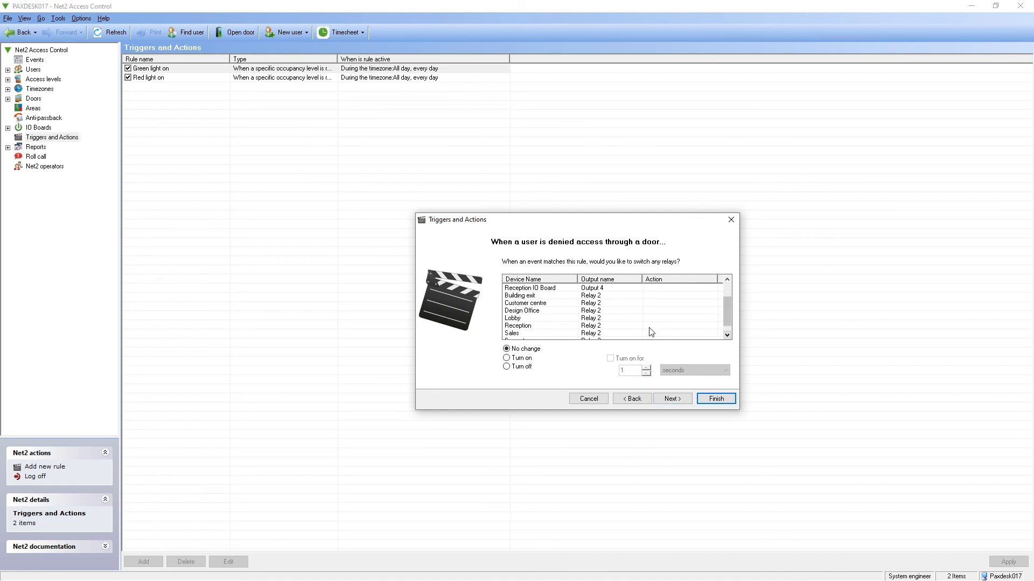
{"action": "left_click", "coordinate": [518, 325]}
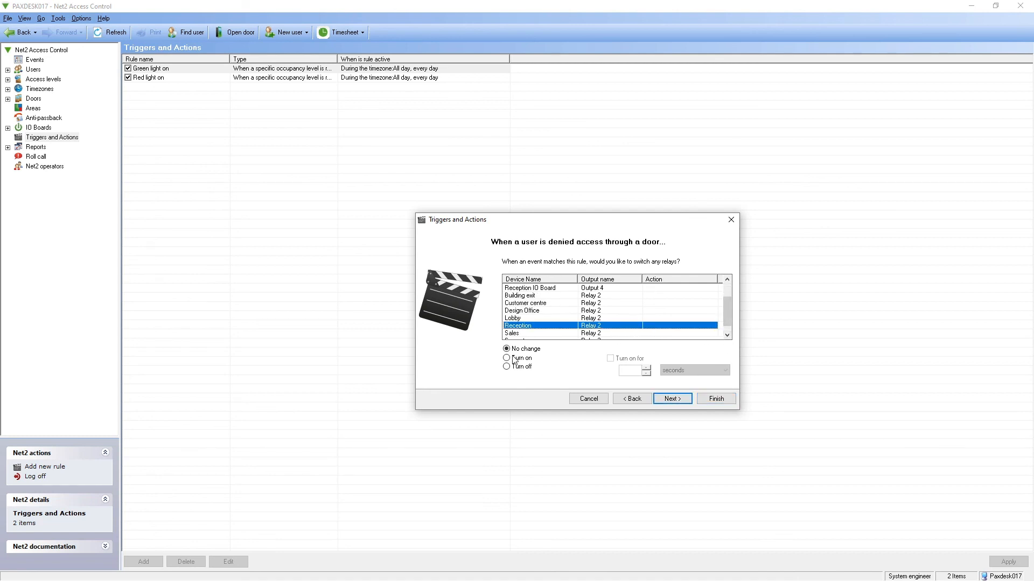
{"action": "left_click", "coordinate": [506, 357]}
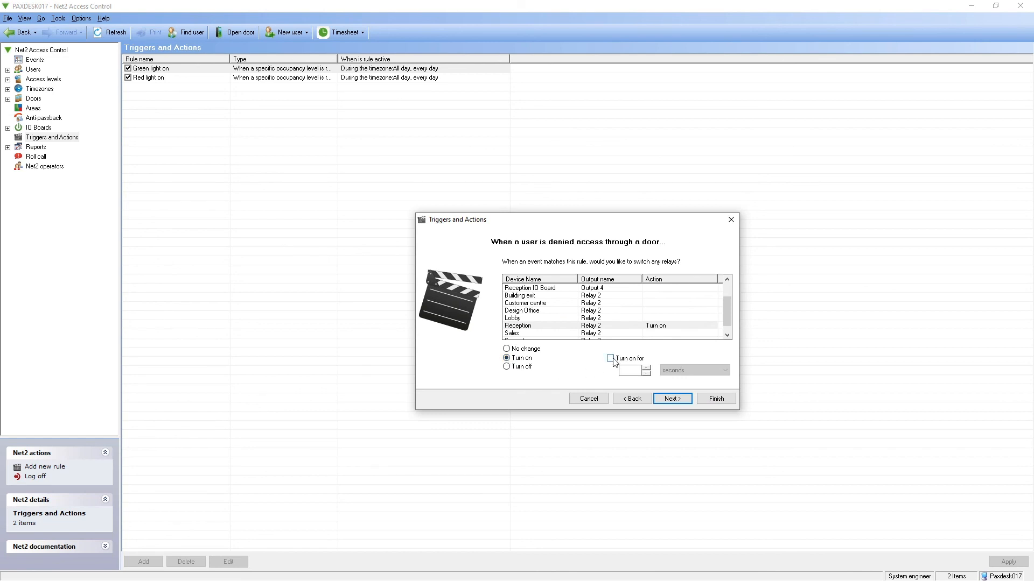
{"action": "left_click", "coordinate": [610, 357]}
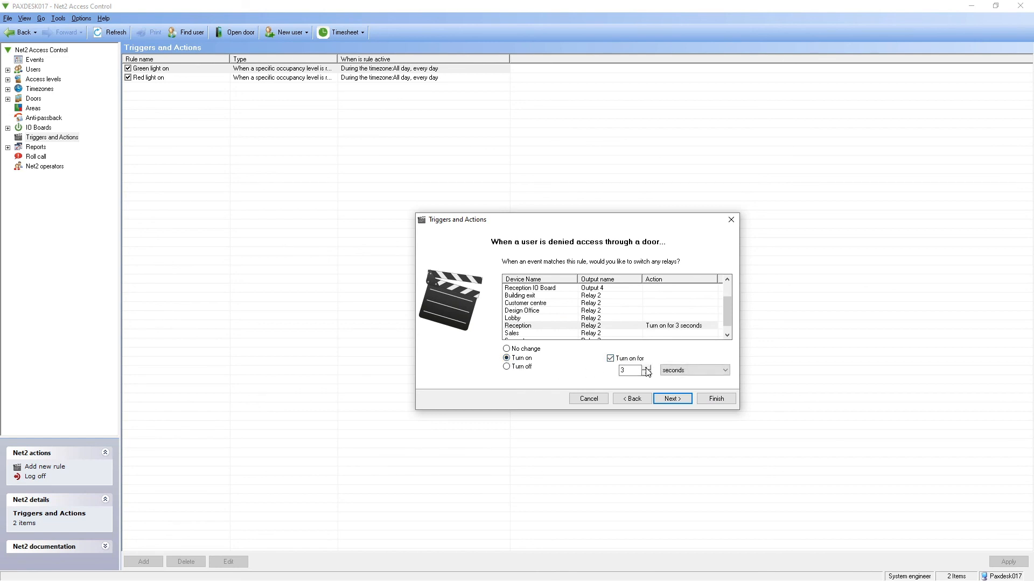
{"action": "left_click", "coordinate": [671, 399]}
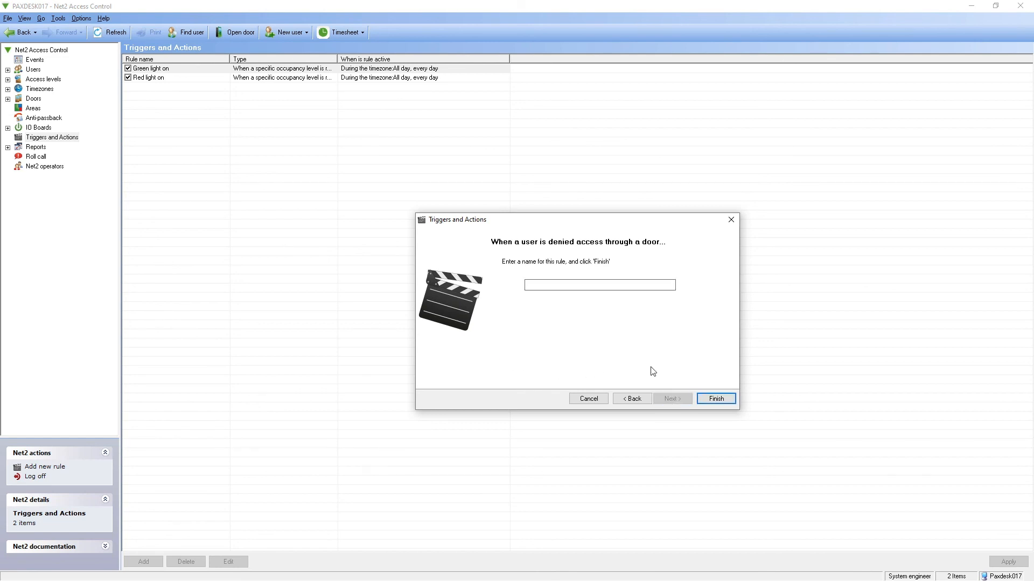
- Name the rule 'Access denied', finish the wizard, and show the Events log
{"action": "type", "text": "A"}
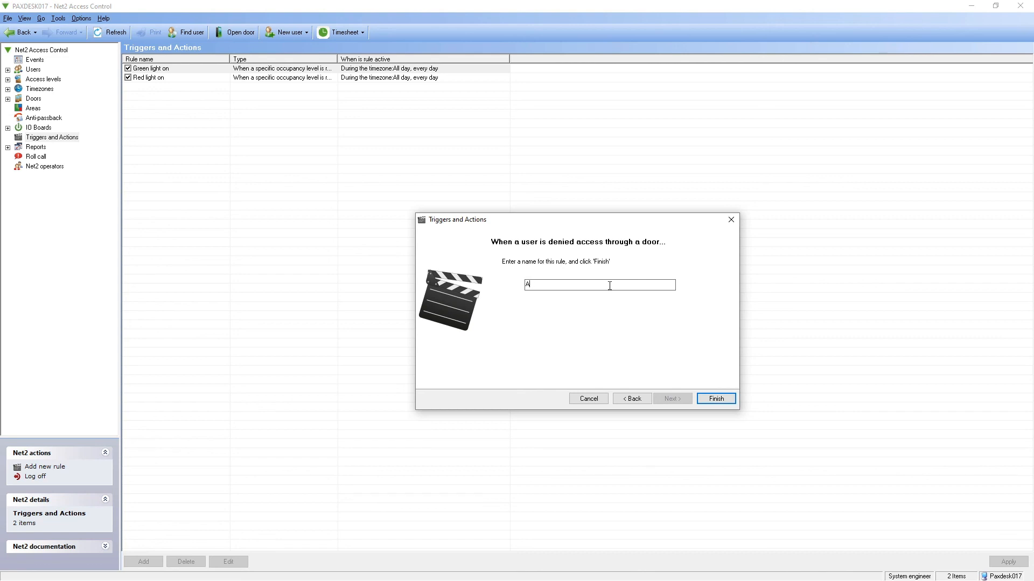
{"action": "type", "text": "ccess denied"}
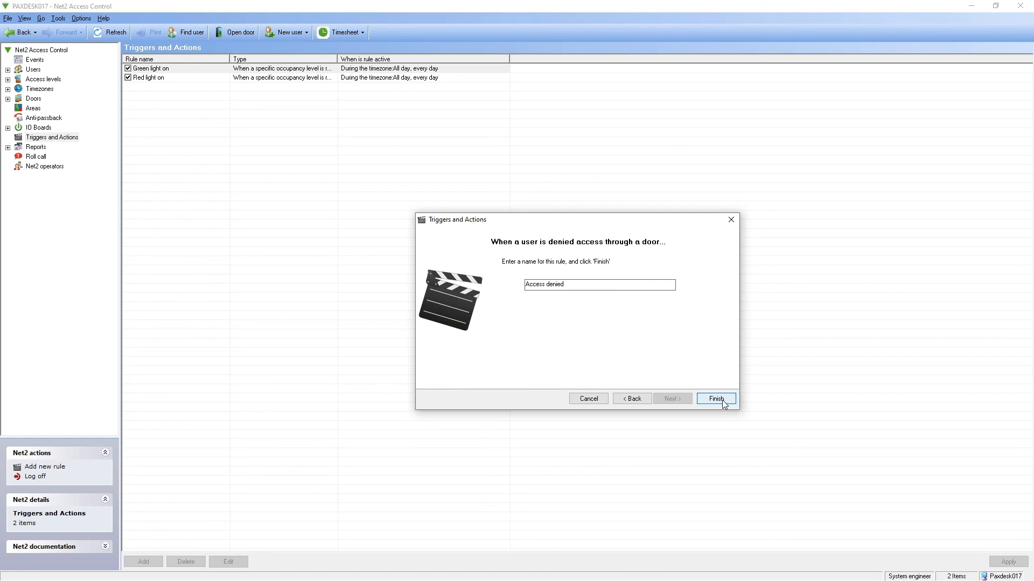
{"action": "left_click", "coordinate": [715, 398]}
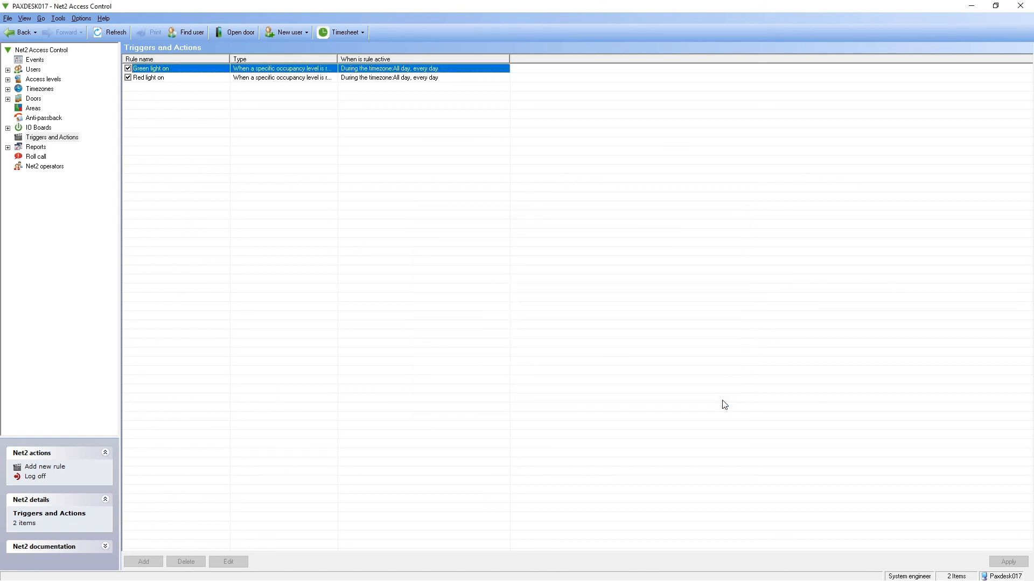
{"action": "left_click", "coordinate": [34, 60]}
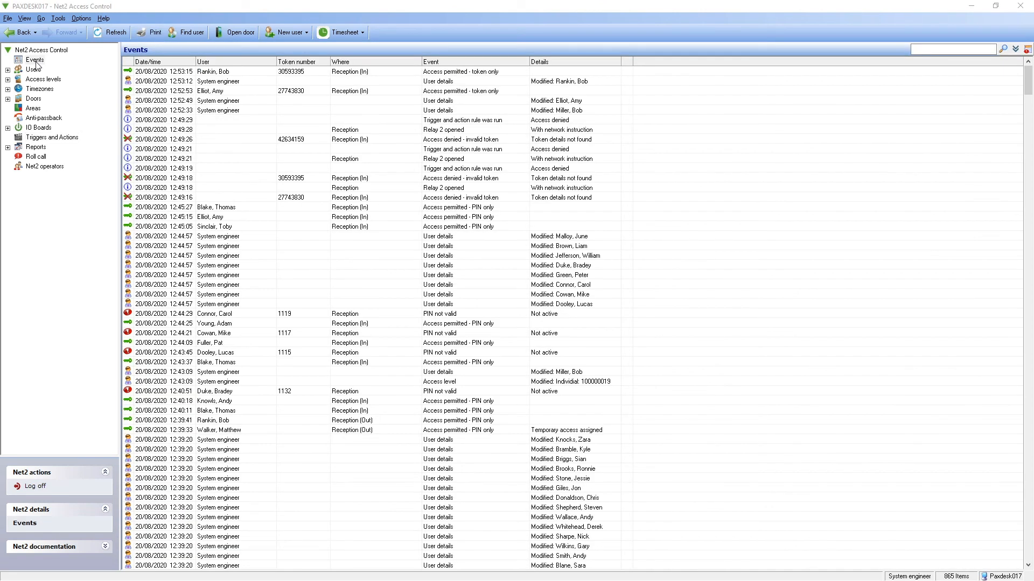